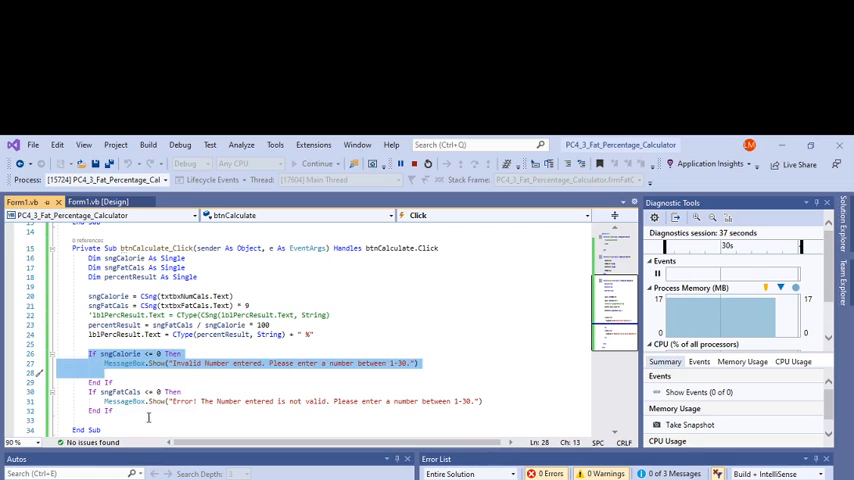
- Review the calorie and fat-gram If checks in Form1.vb, then start the app
click(82, 400)
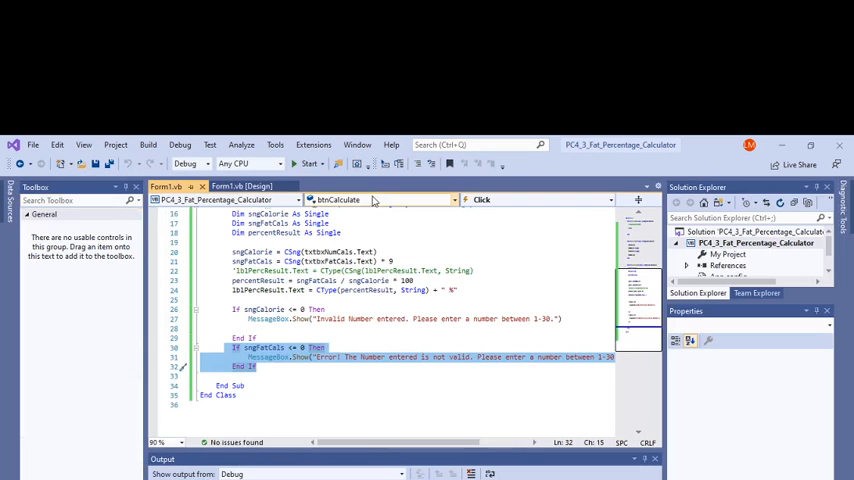
click(304, 164)
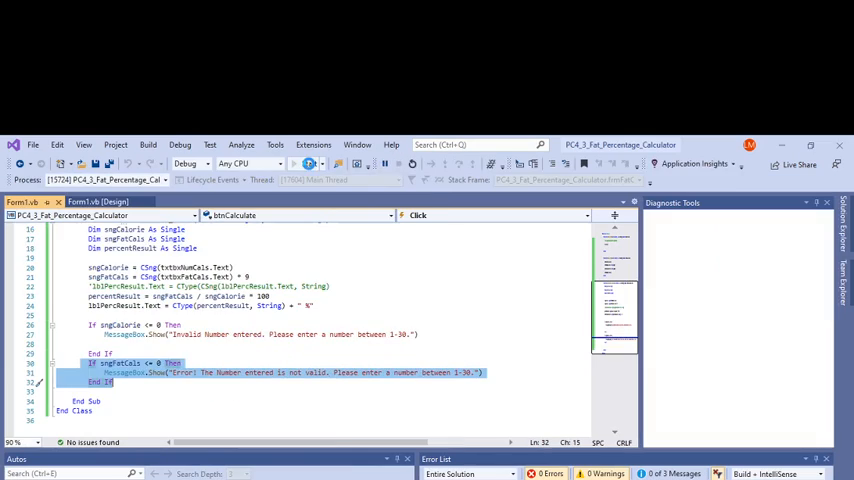
click(310, 164)
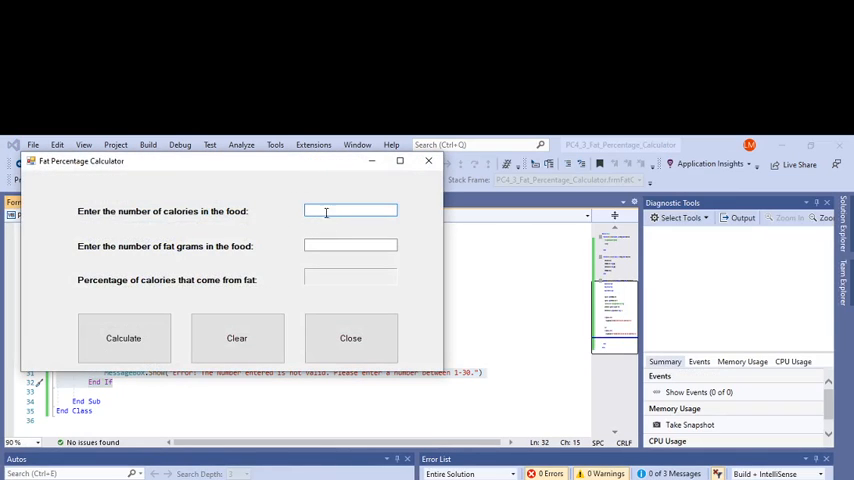
- Enter 100 calories and 0 fat grams, calculate, and dismiss the invalid-number error
text(1)
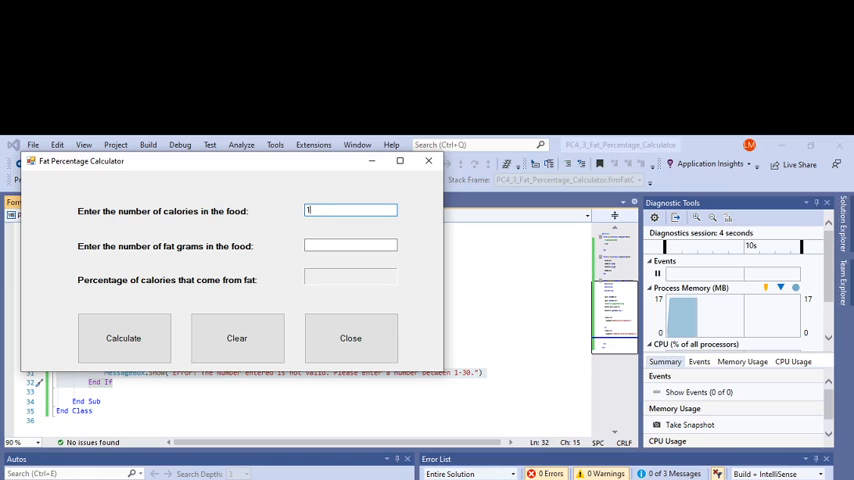
text(00)
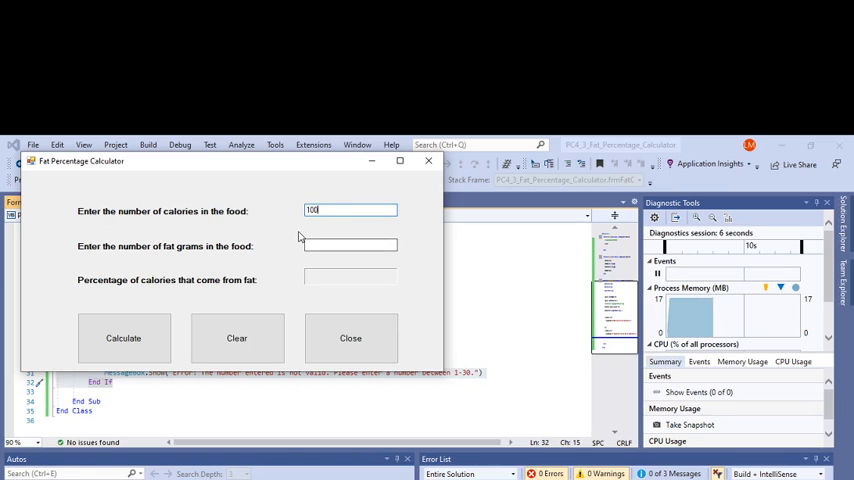
click(350, 244)
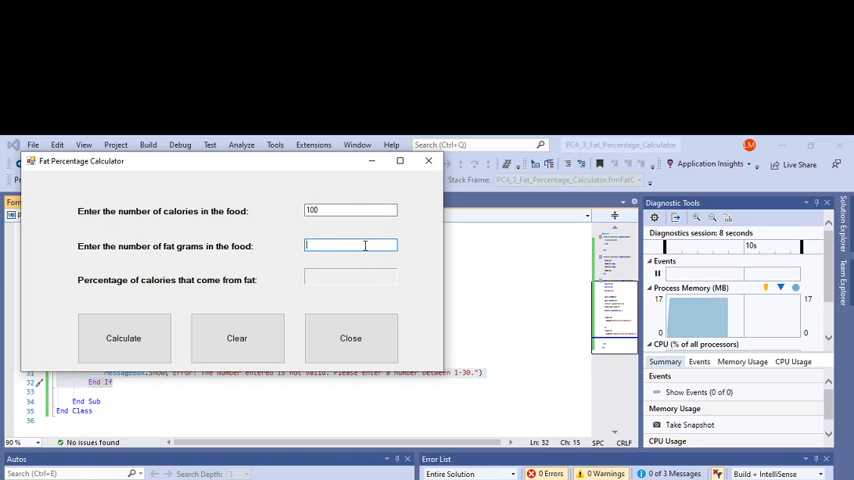
text(0)
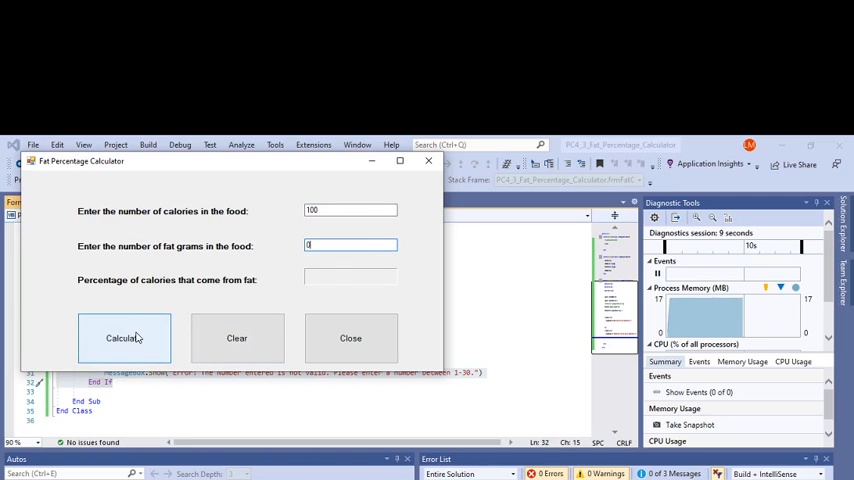
click(124, 336)
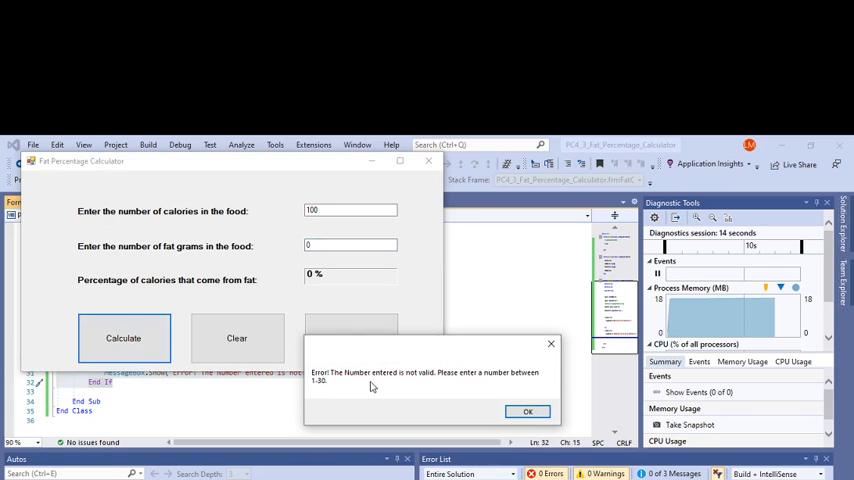
mouse_move(488, 388)
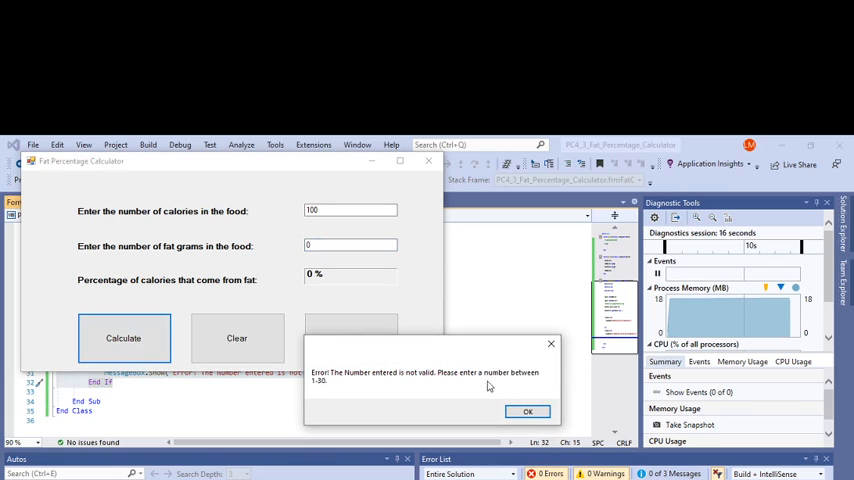
click(528, 412)
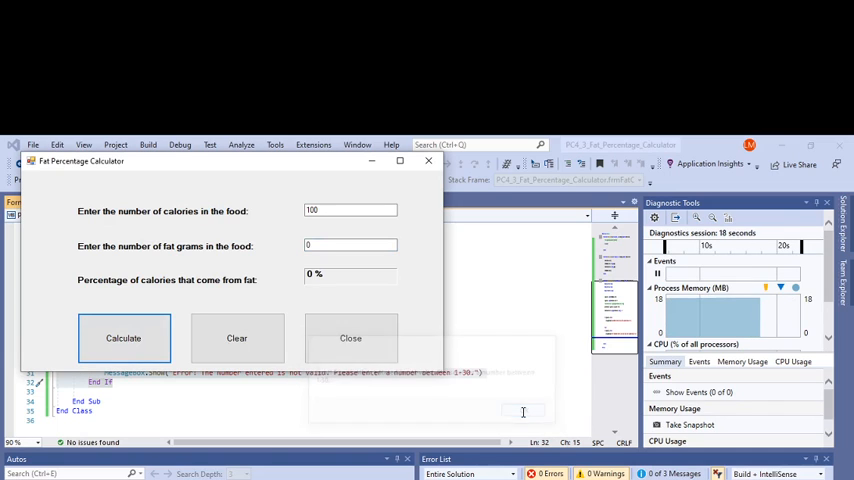
click(236, 336)
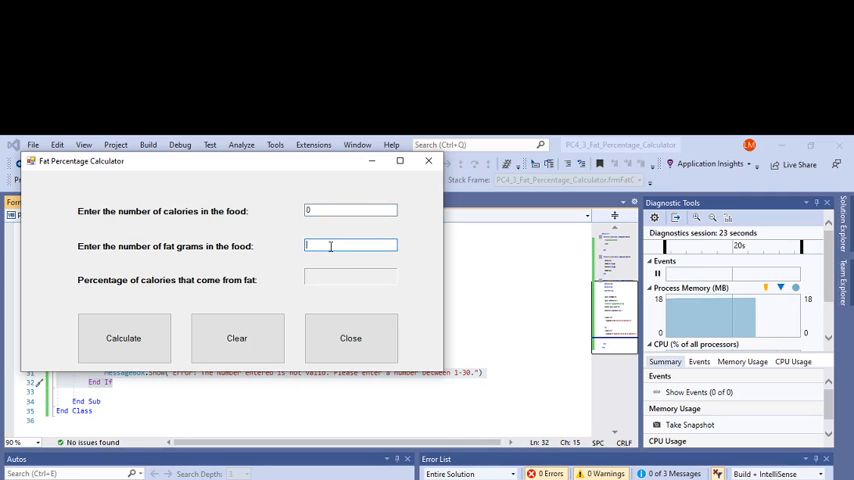
- Enter 0 calories and 10 fat grams, calculate, and dismiss the Invalid Number error
text(10)
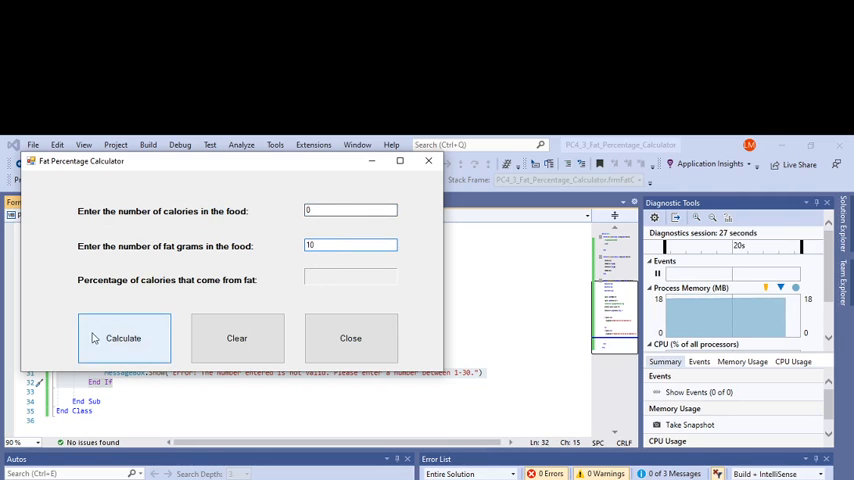
click(124, 338)
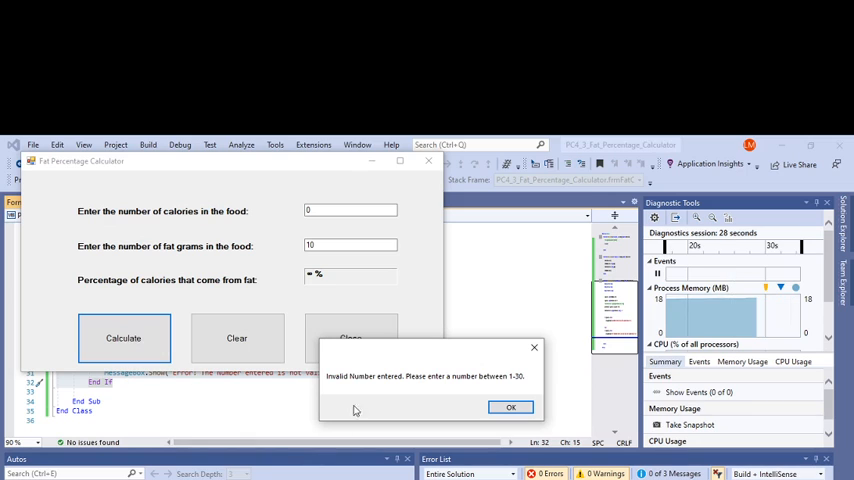
click(512, 408)
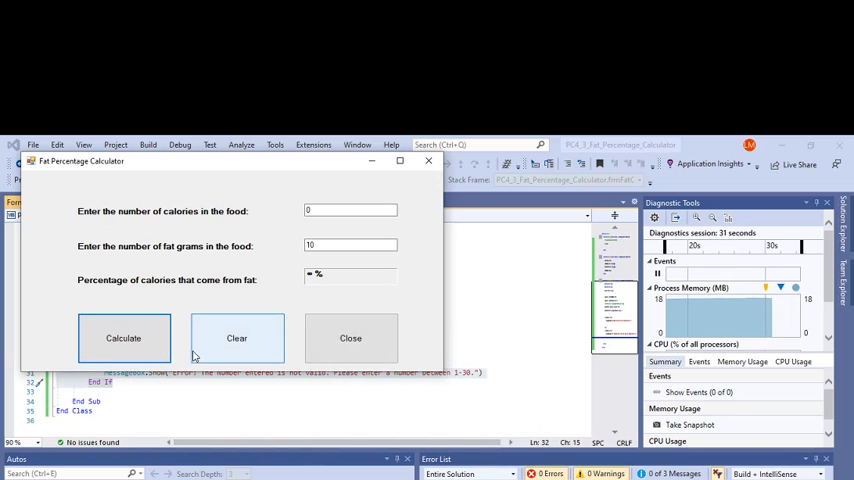
- Clear the form, enter 100 calories and 5 fat grams, calculate, and dismiss the -45% range error
click(236, 338)
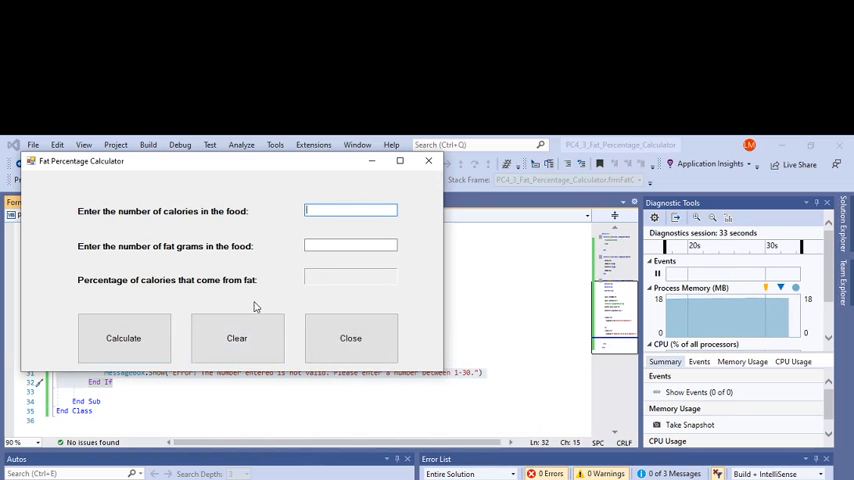
text(100)
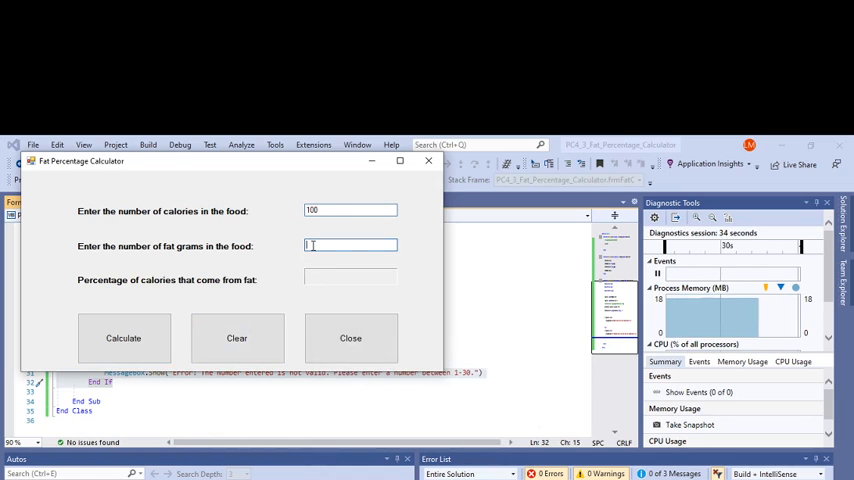
text(5)
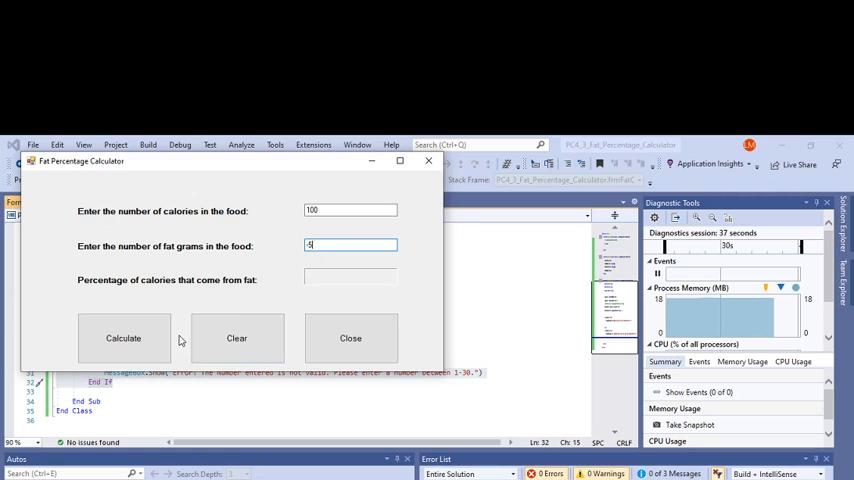
click(124, 338)
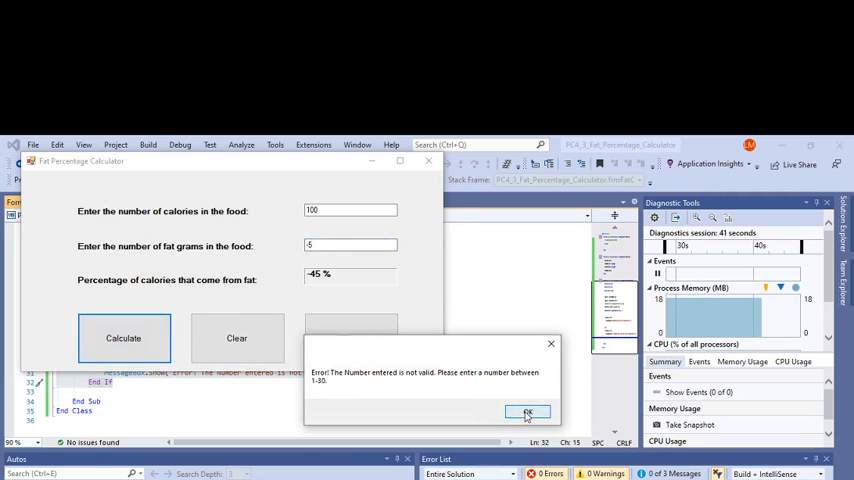
click(528, 412)
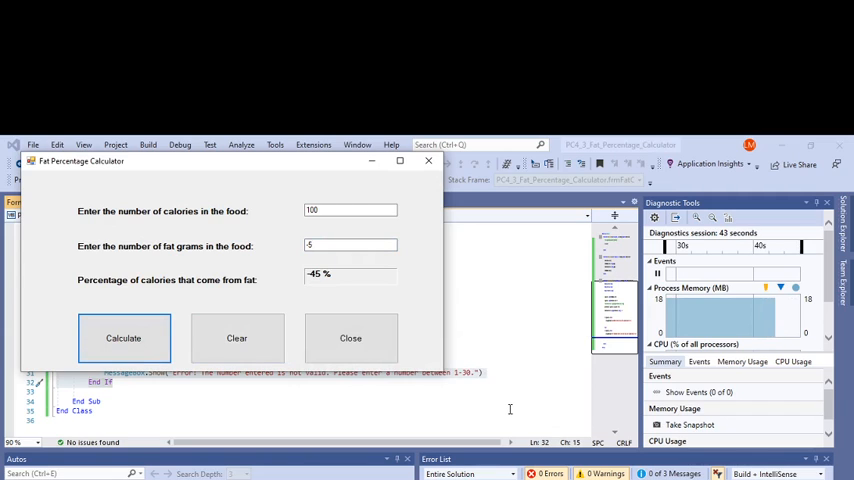